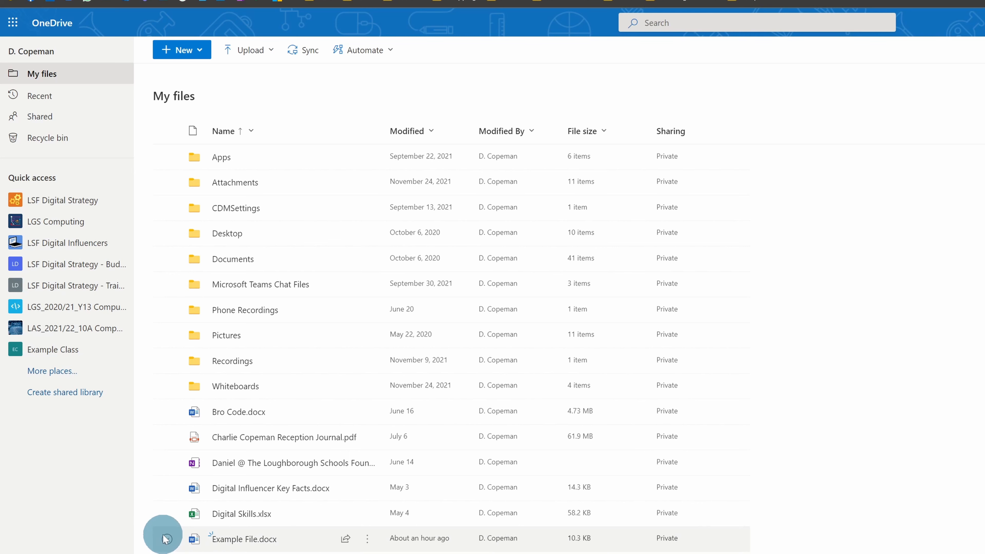
- Delete Example File.docx from My files, confirming it goes to the recycle bin
{"action": "left_click", "coordinate": [167, 542]}
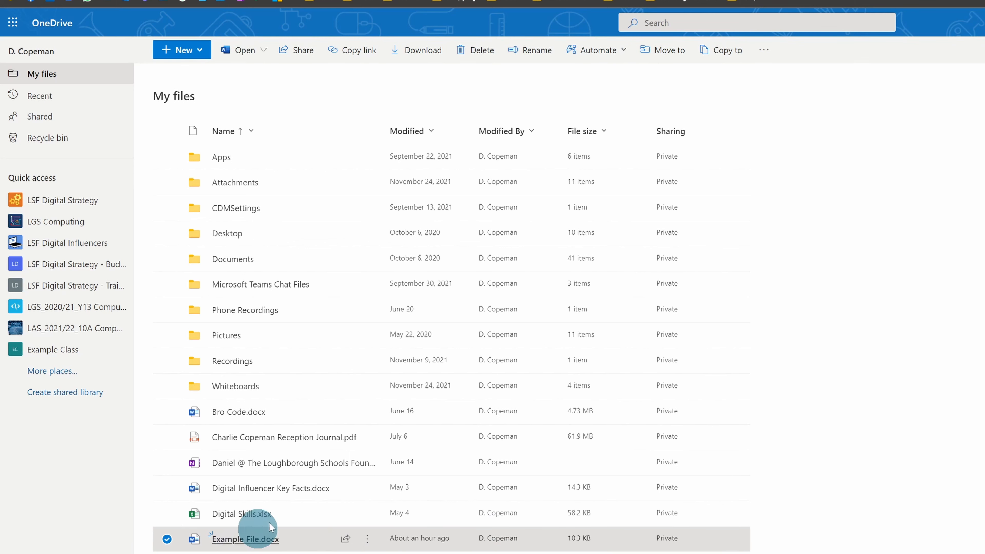
{"action": "left_click", "coordinate": [482, 50]}
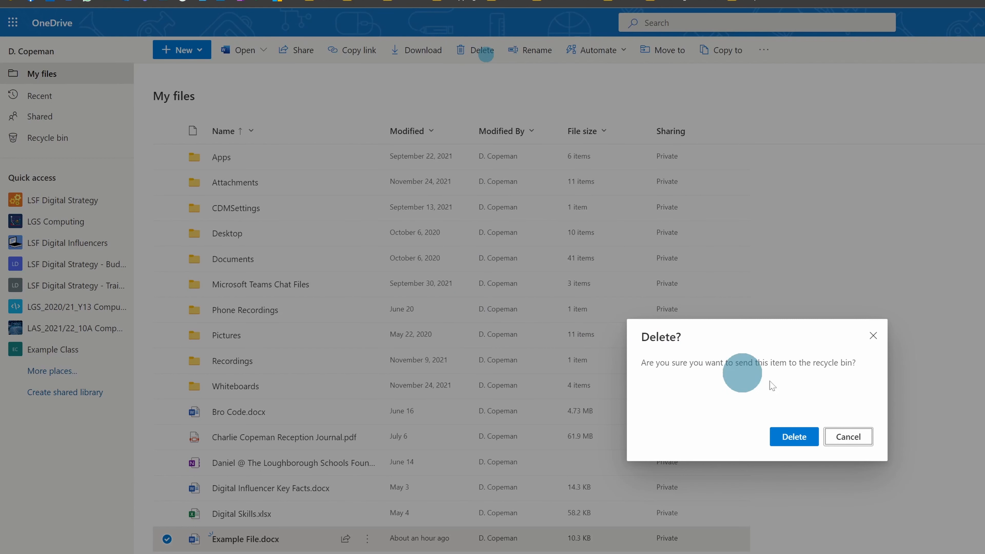
{"action": "left_click", "coordinate": [794, 437]}
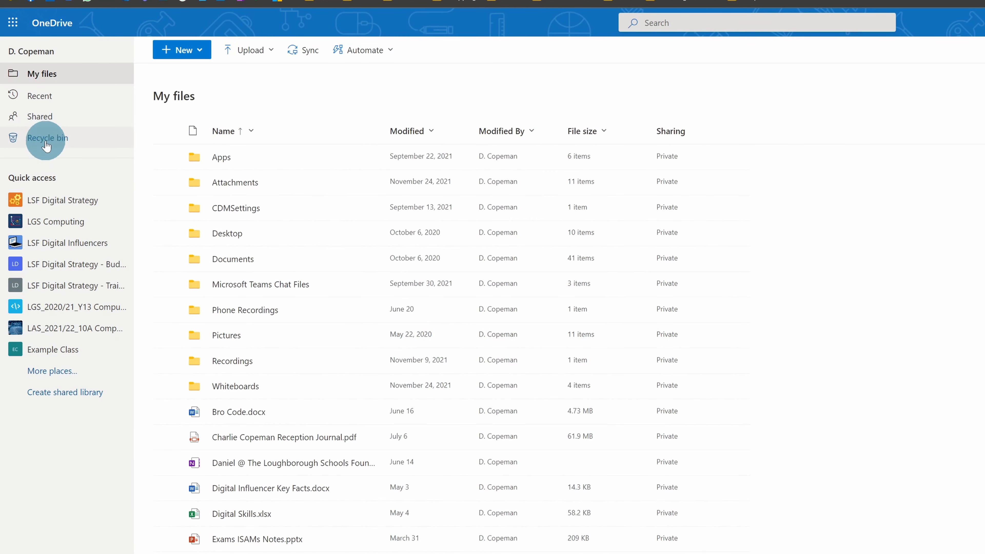
- From the OneDrive recycle bin, restore Example File.docx to its original folder
{"action": "left_click", "coordinate": [48, 138]}
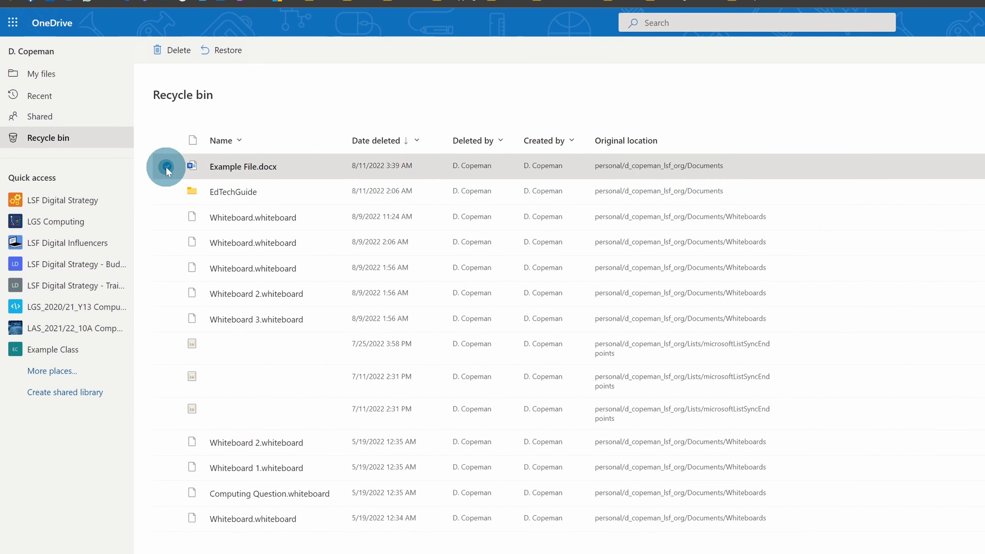
{"action": "left_click", "coordinate": [168, 167]}
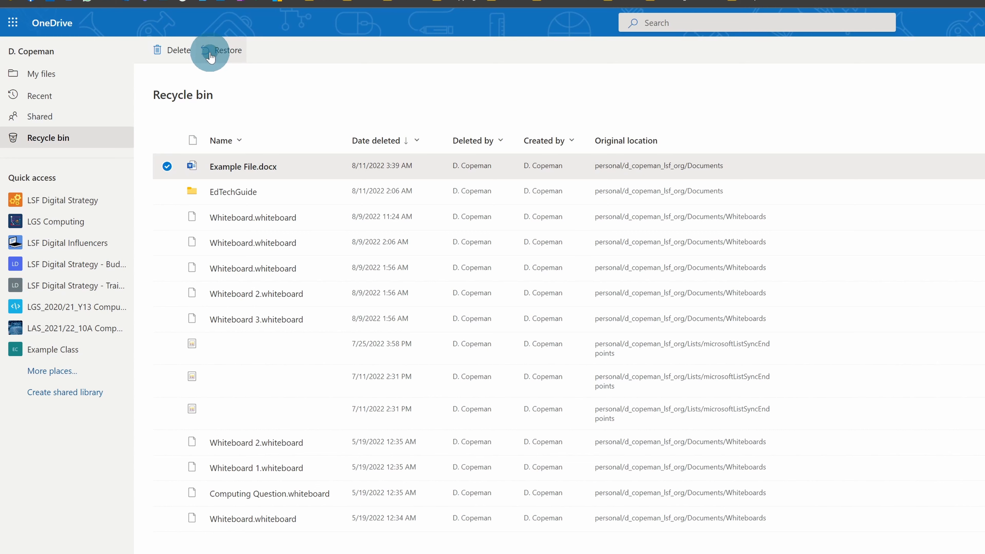
{"action": "left_click", "coordinate": [210, 51]}
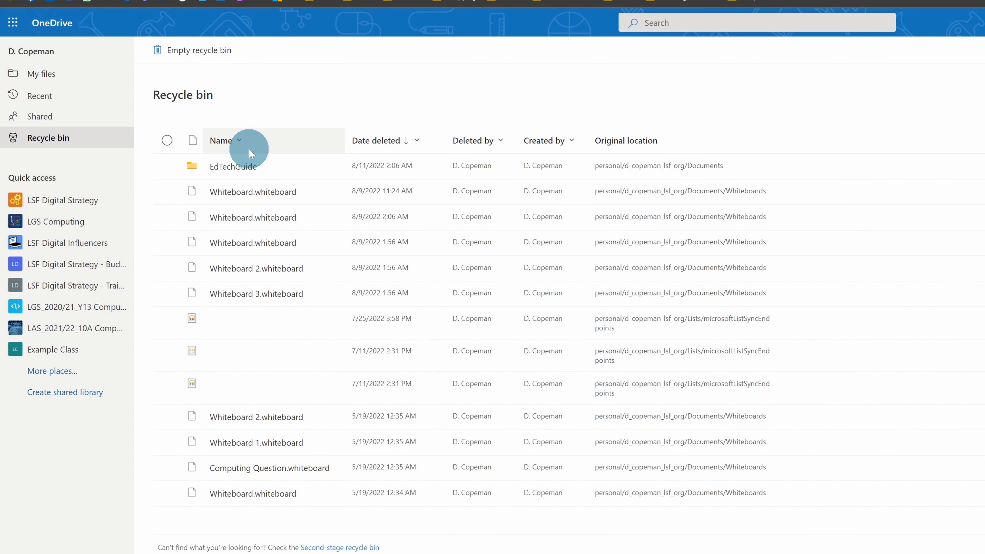
{"action": "left_click", "coordinate": [167, 140]}
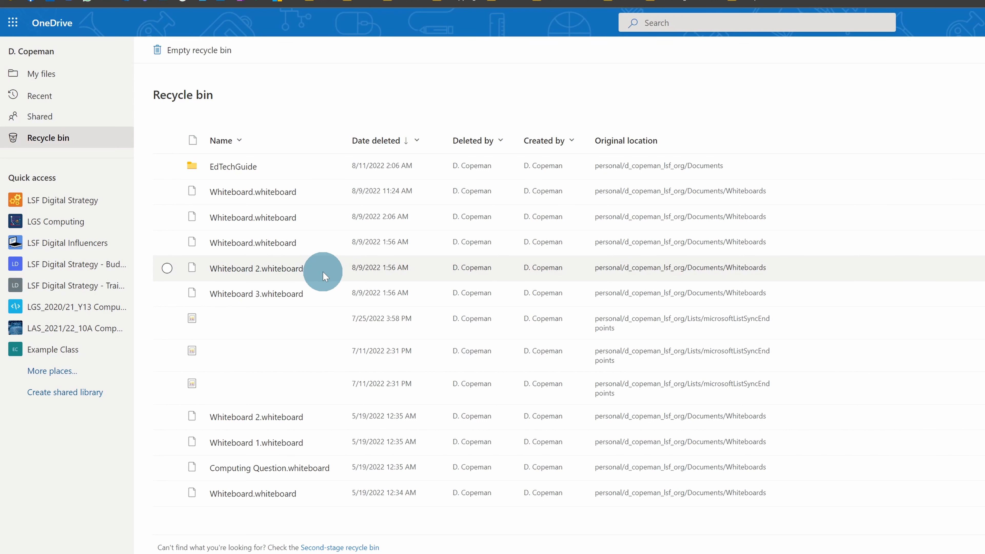
{"action": "mouse_move", "coordinate": [295, 243]}
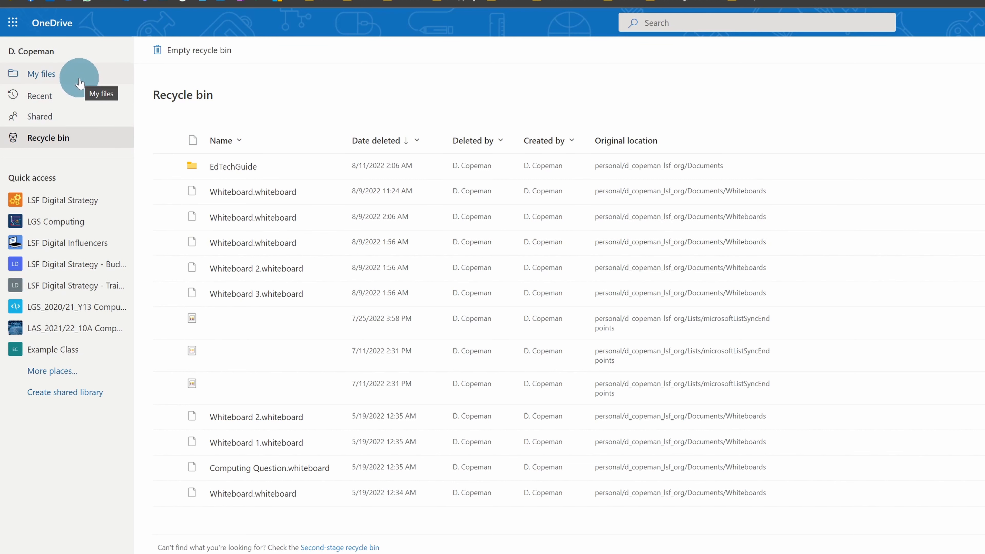
{"action": "left_click", "coordinate": [41, 74]}
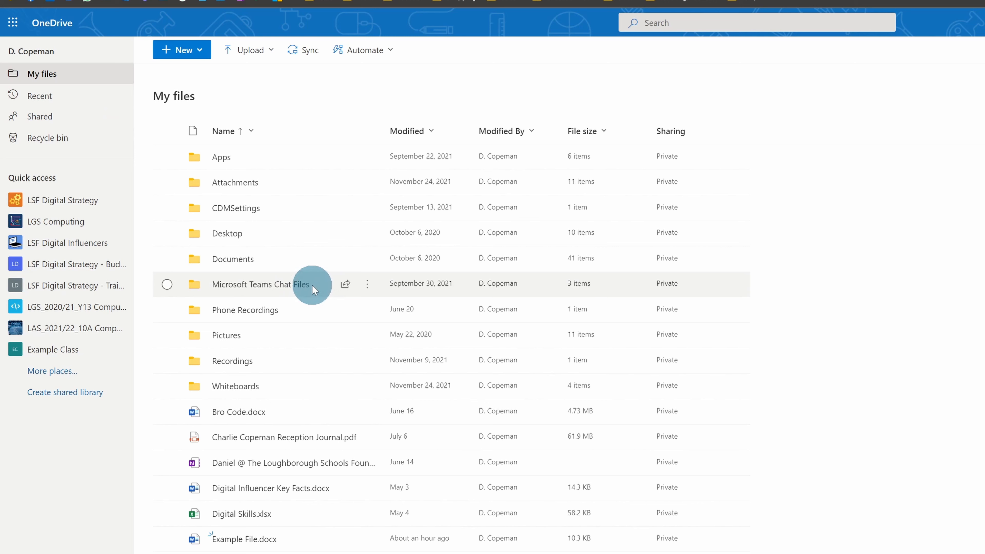
{"action": "mouse_move", "coordinate": [130, 155]}
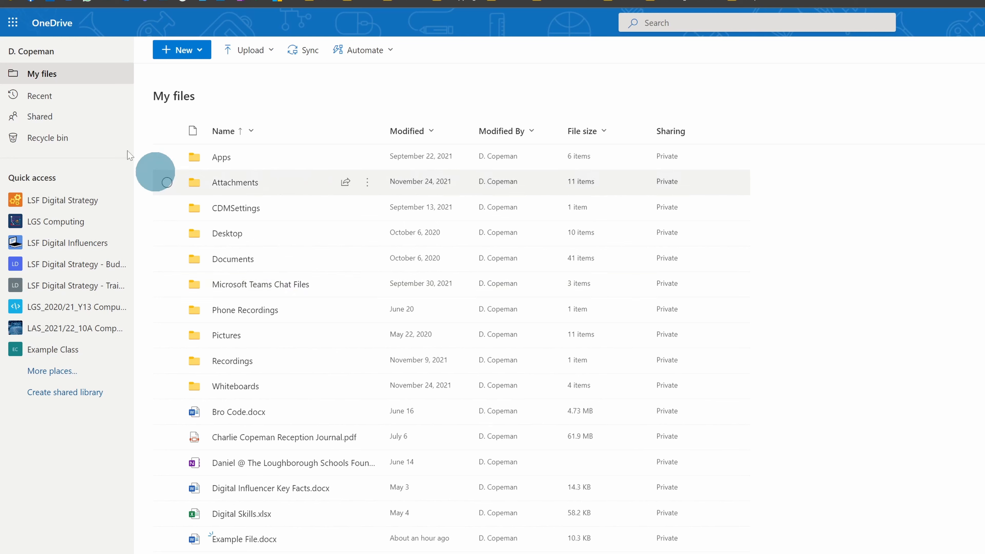
{"action": "left_click", "coordinate": [47, 138]}
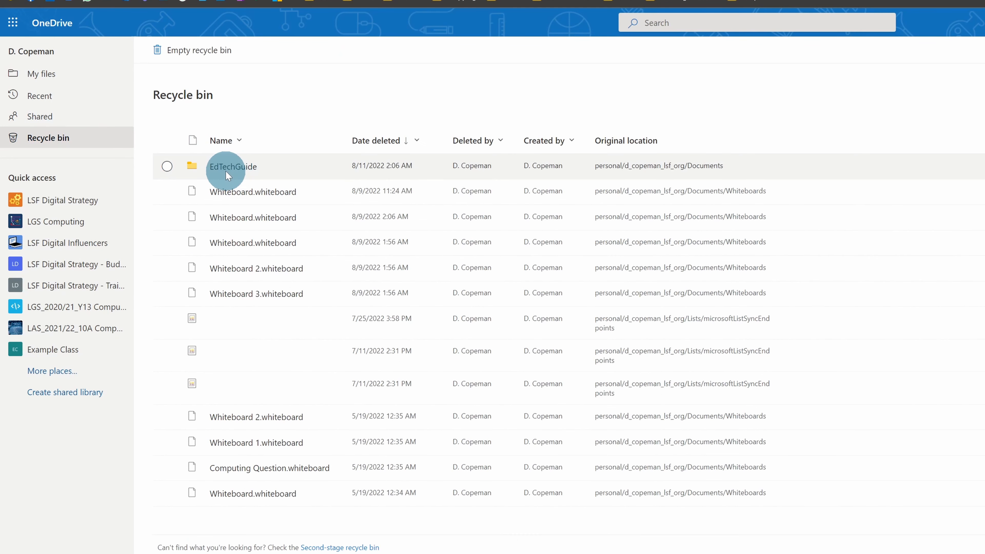
{"action": "mouse_move", "coordinate": [223, 180]}
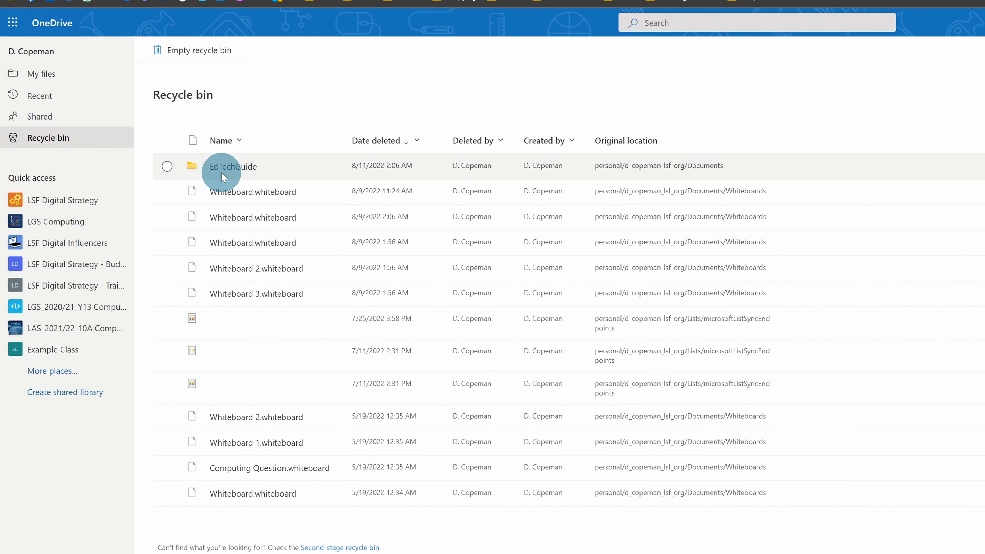
{"action": "mouse_move", "coordinate": [218, 185]}
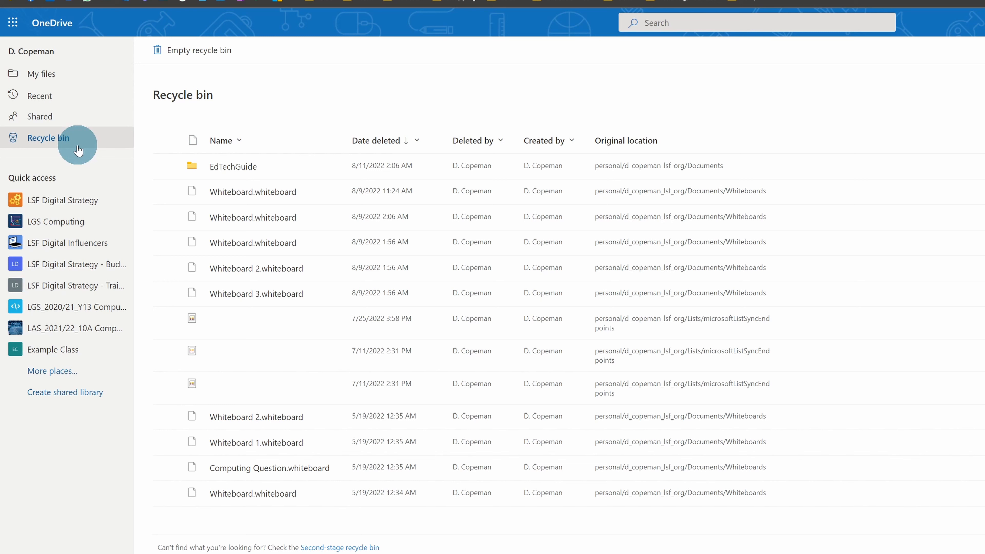
{"action": "mouse_move", "coordinate": [81, 149]}
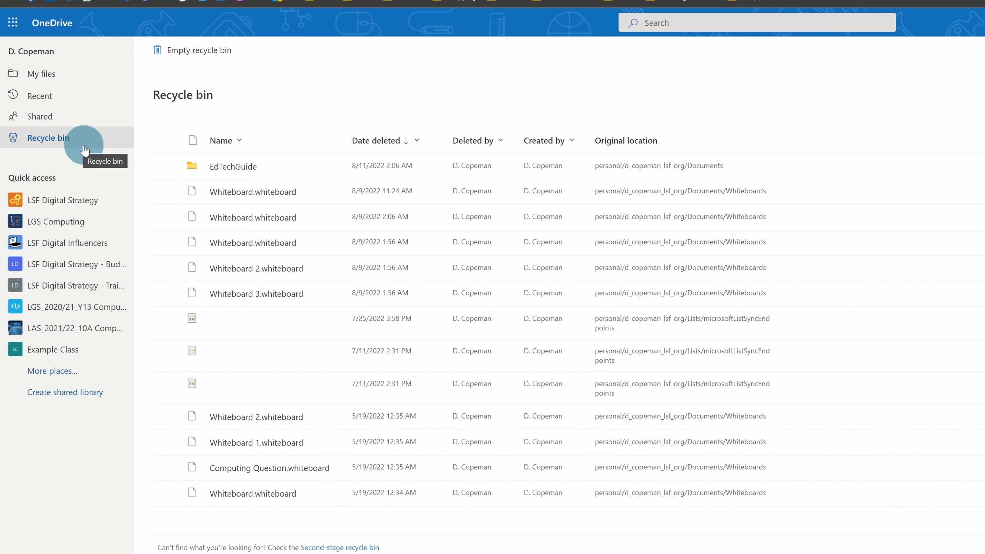
{"action": "mouse_move", "coordinate": [83, 230]}
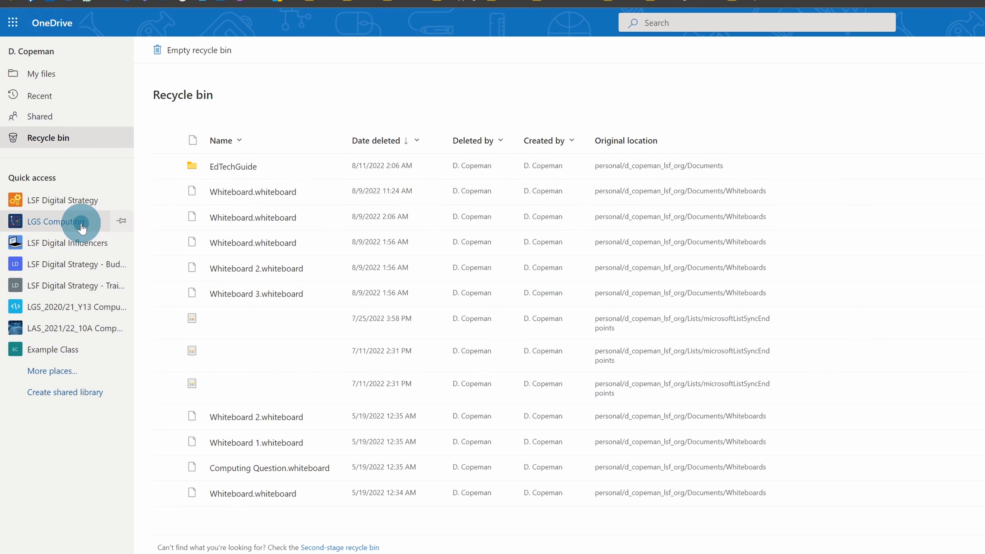
- In the LGS Computing team's document library, select and remove the New Channel folder
{"action": "left_click", "coordinate": [54, 222]}
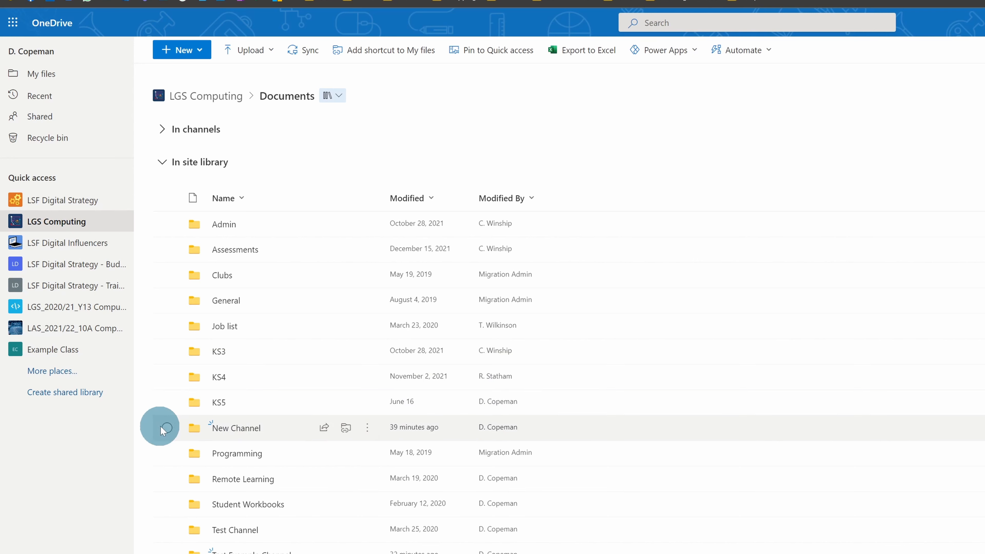
{"action": "left_click", "coordinate": [167, 428]}
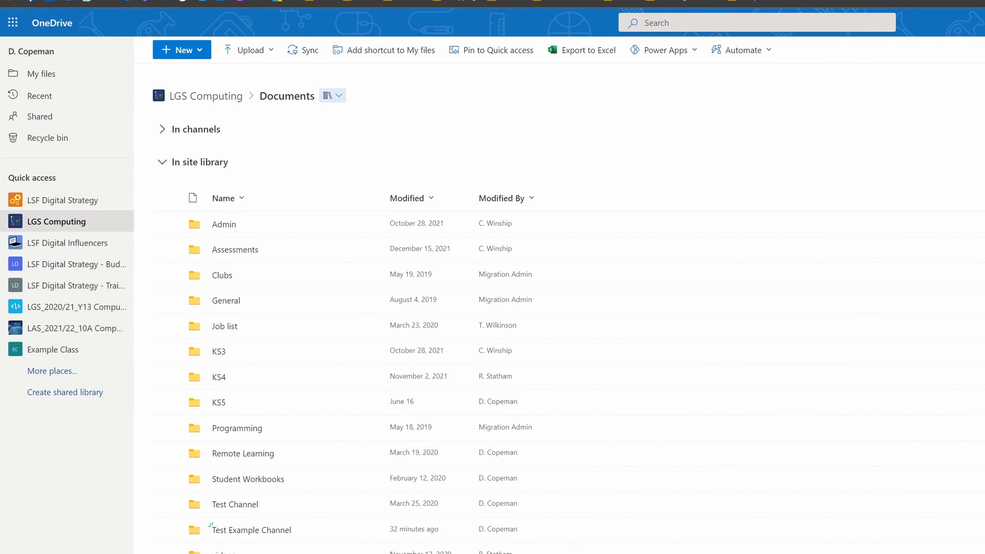
{"action": "left_click", "coordinate": [167, 250]}
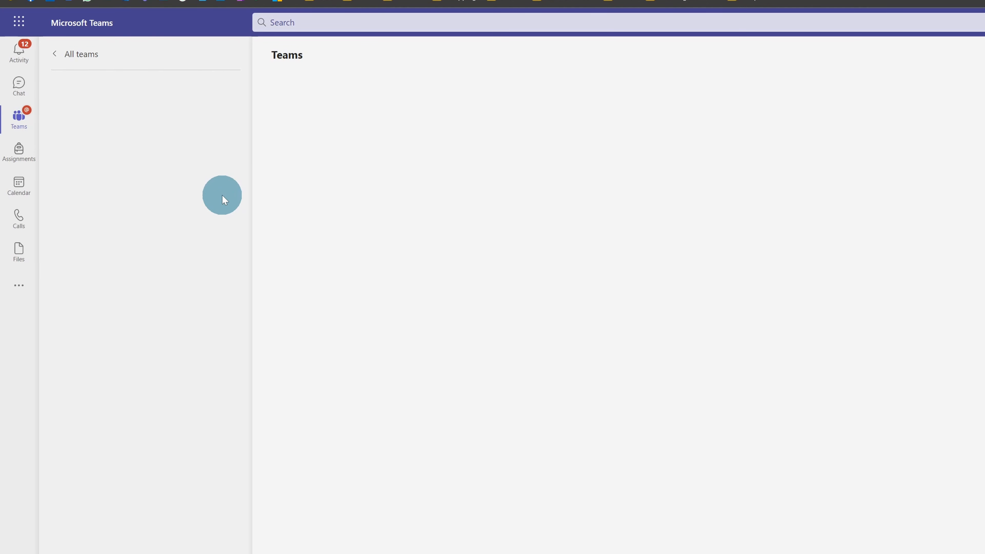
{"action": "mouse_move", "coordinate": [158, 140]}
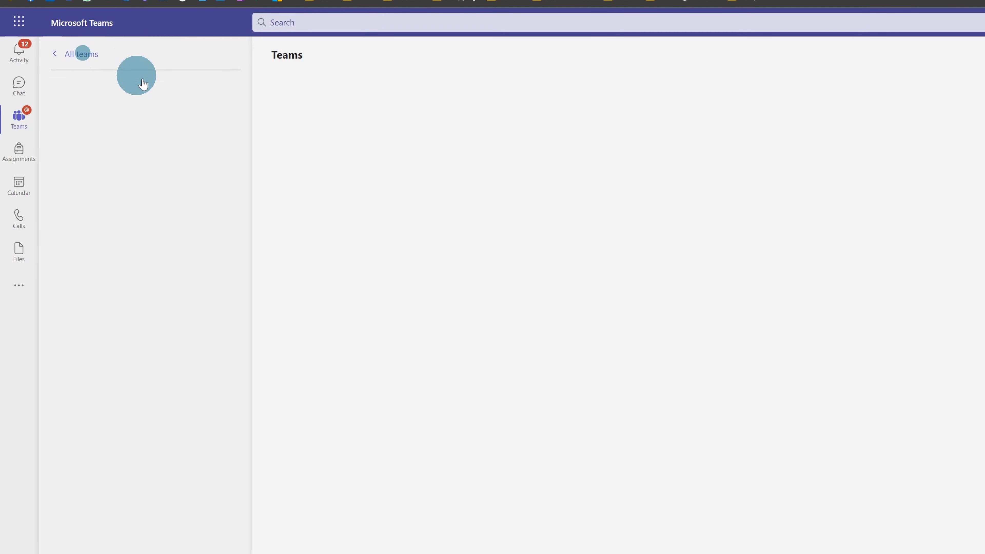
- Open the LGS Computing General channel's Files in SharePoint's document library
{"action": "left_click", "coordinate": [136, 75]}
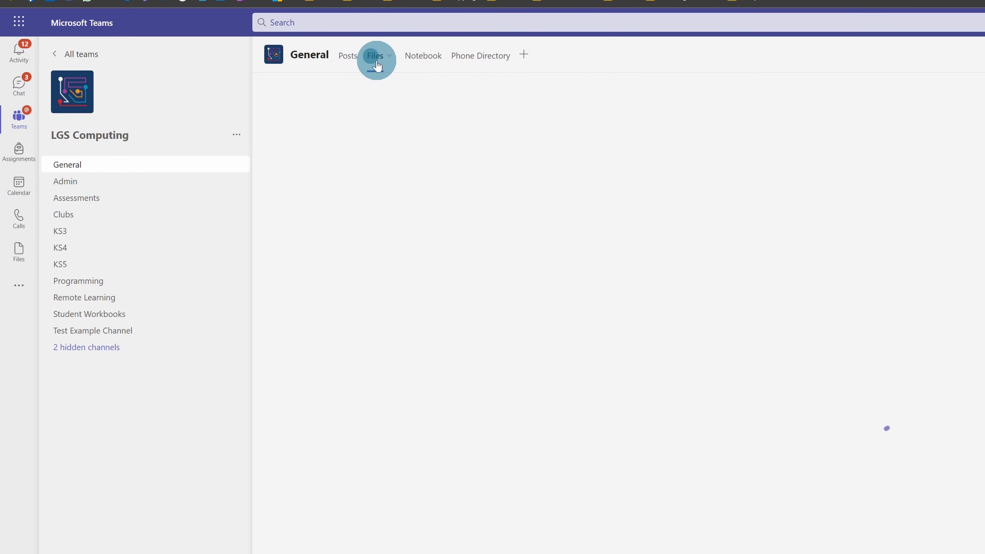
{"action": "left_click", "coordinate": [375, 56]}
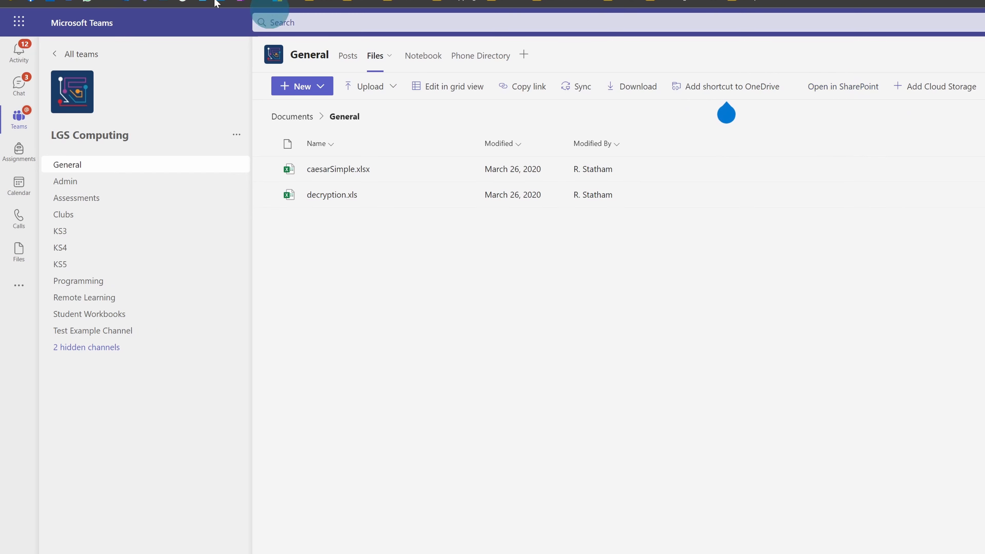
{"action": "left_click", "coordinate": [844, 86]}
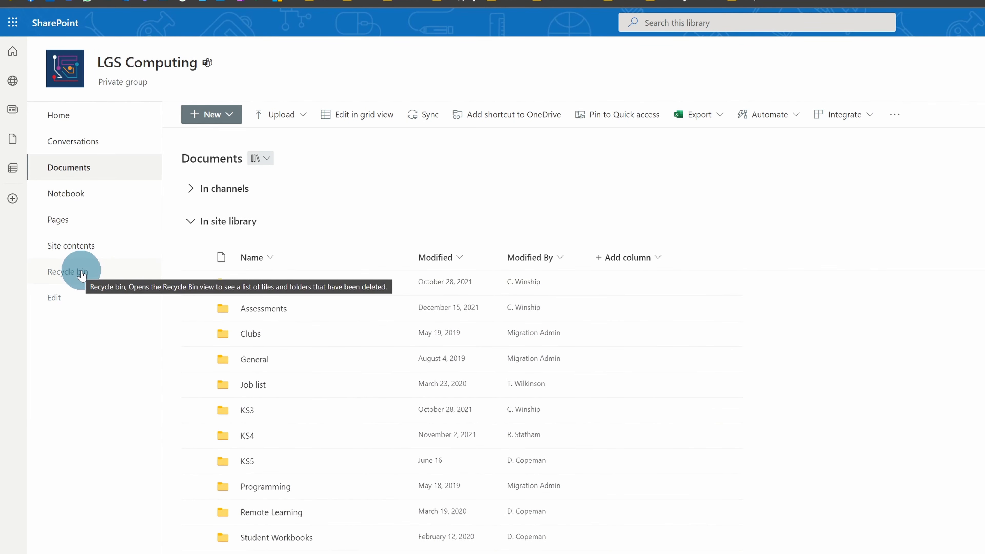
- Show the LGS Computing site's recycle bin listing the deleted New Channel folders
{"action": "left_click", "coordinate": [78, 272]}
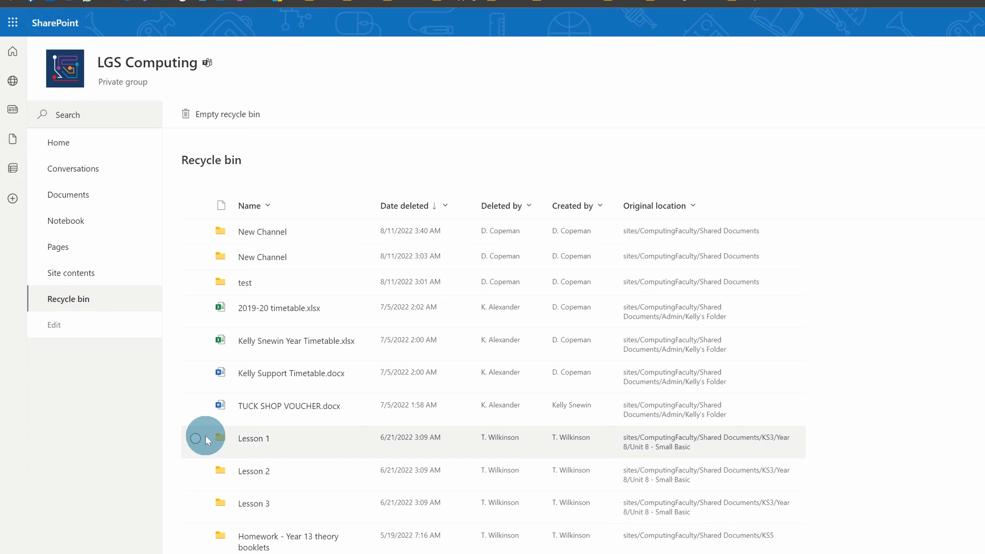
{"action": "mouse_move", "coordinate": [471, 48]}
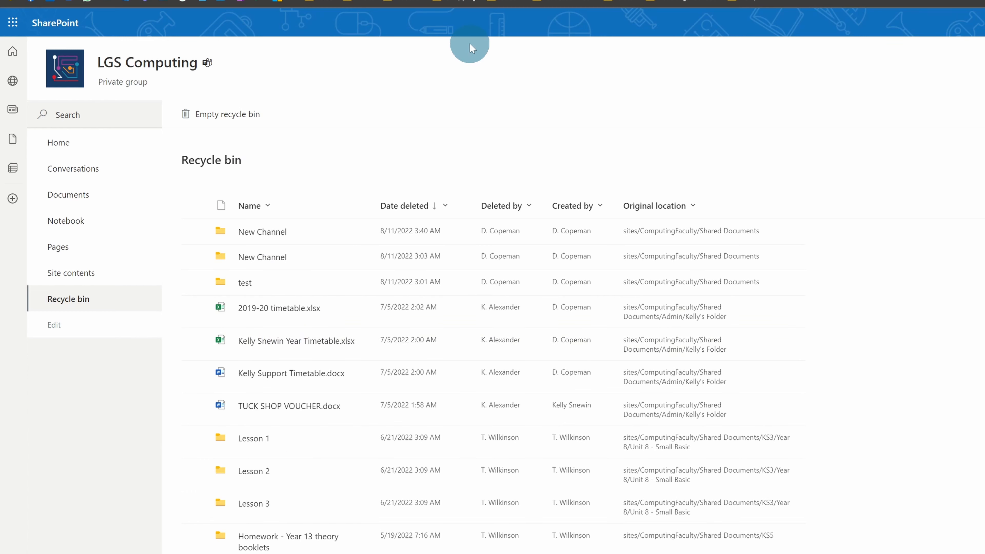